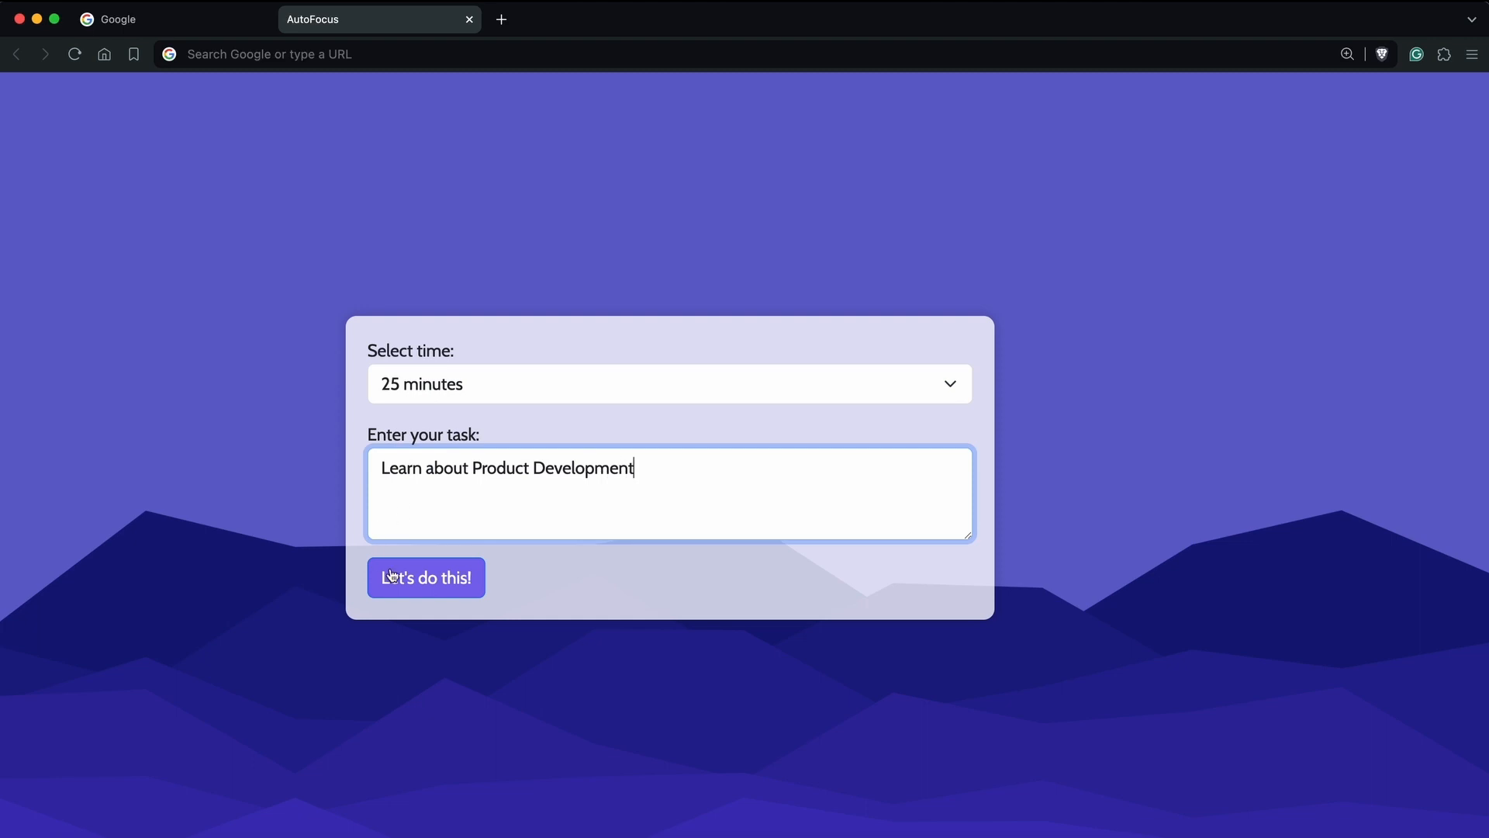
# Start the 25-minute timer for 'Learn about Product Development' and switch to the Google search page.
pyautogui.click(425, 577)
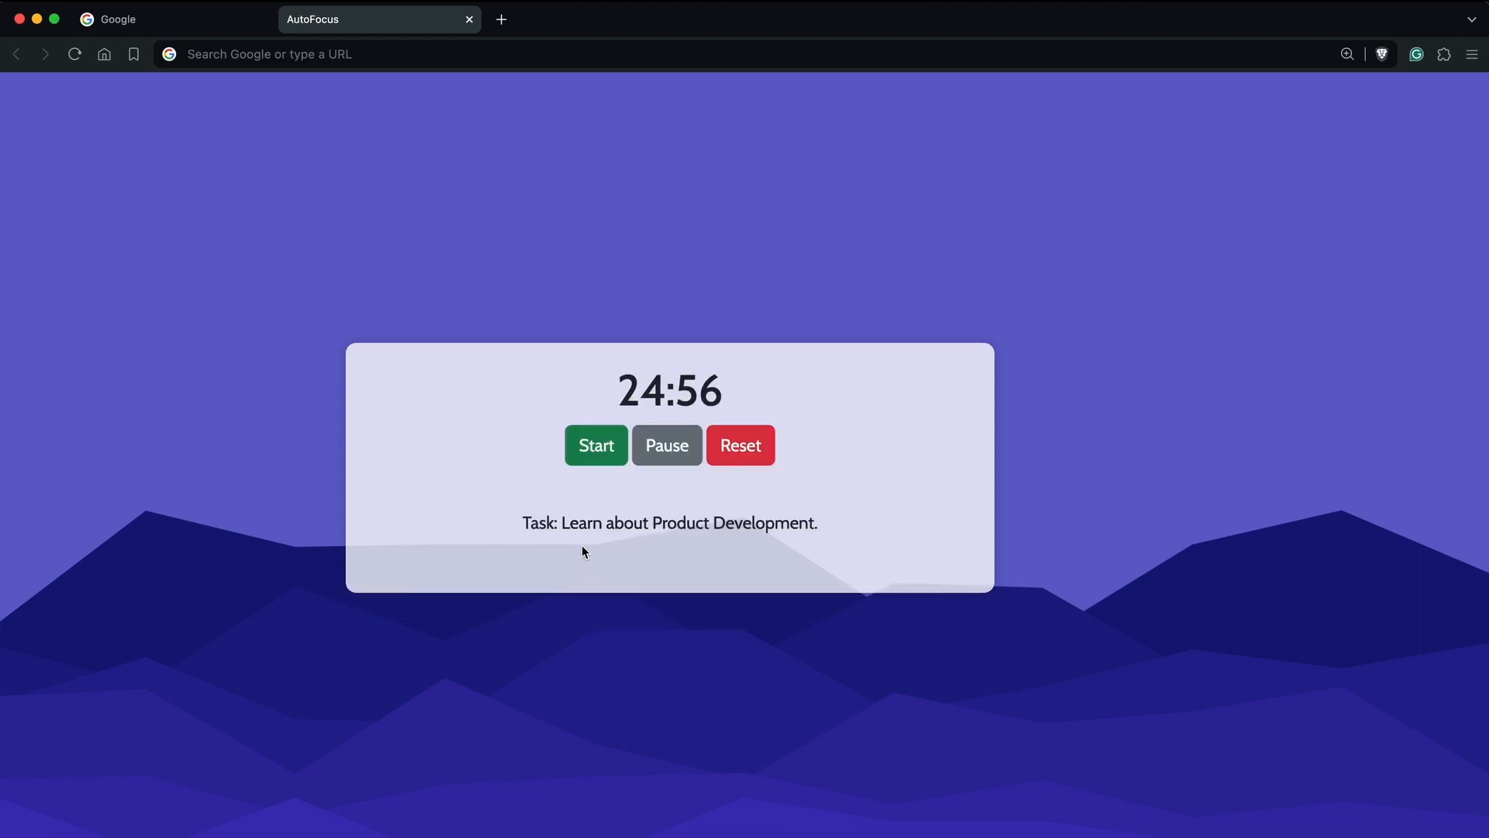
pyautogui.click(171, 18)
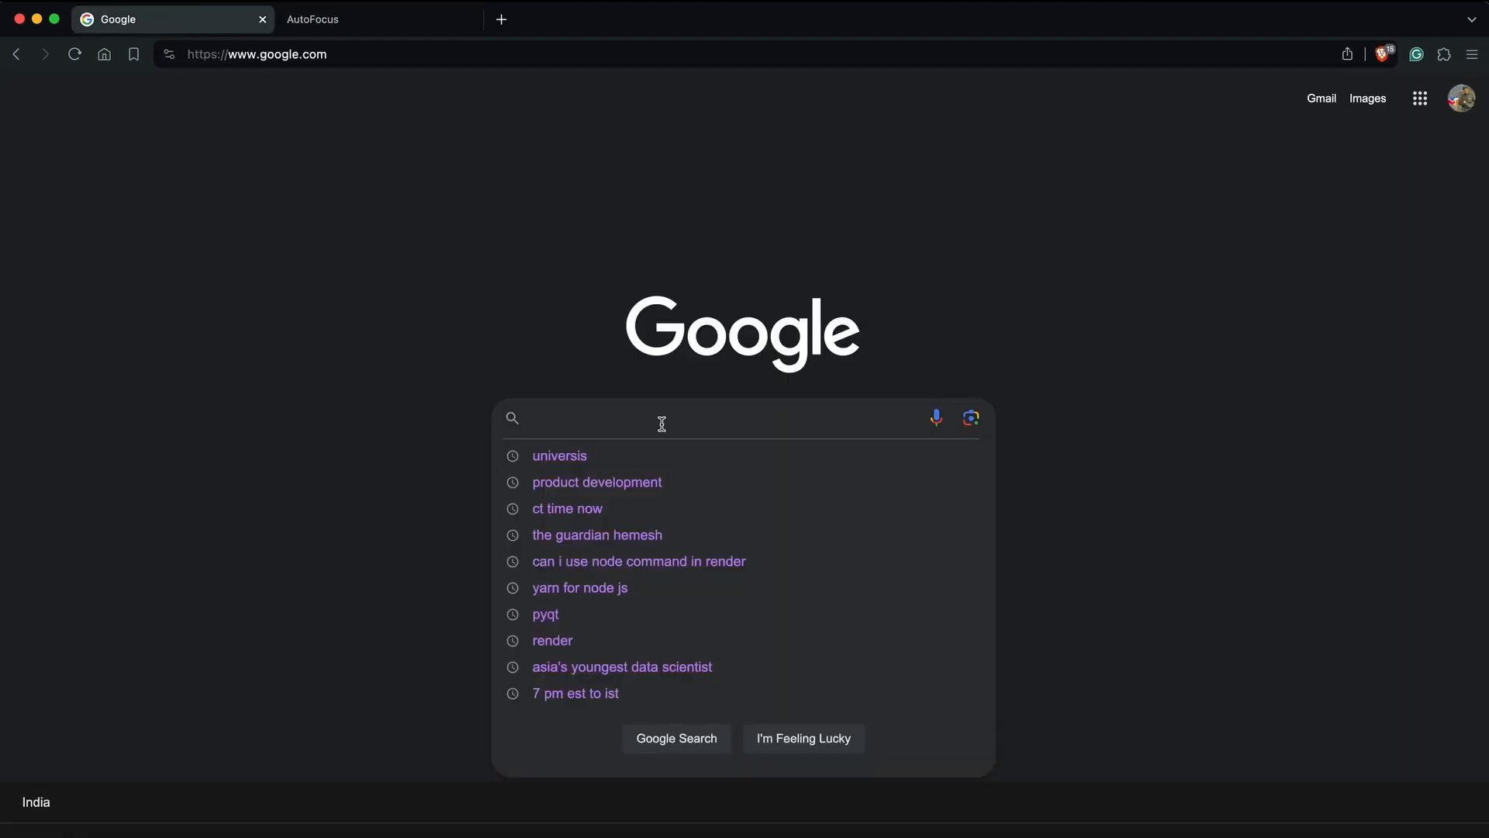
# Search 'product development' from history and open the Aha! 'What Is Product Development?' guide.
pyautogui.click(596, 481)
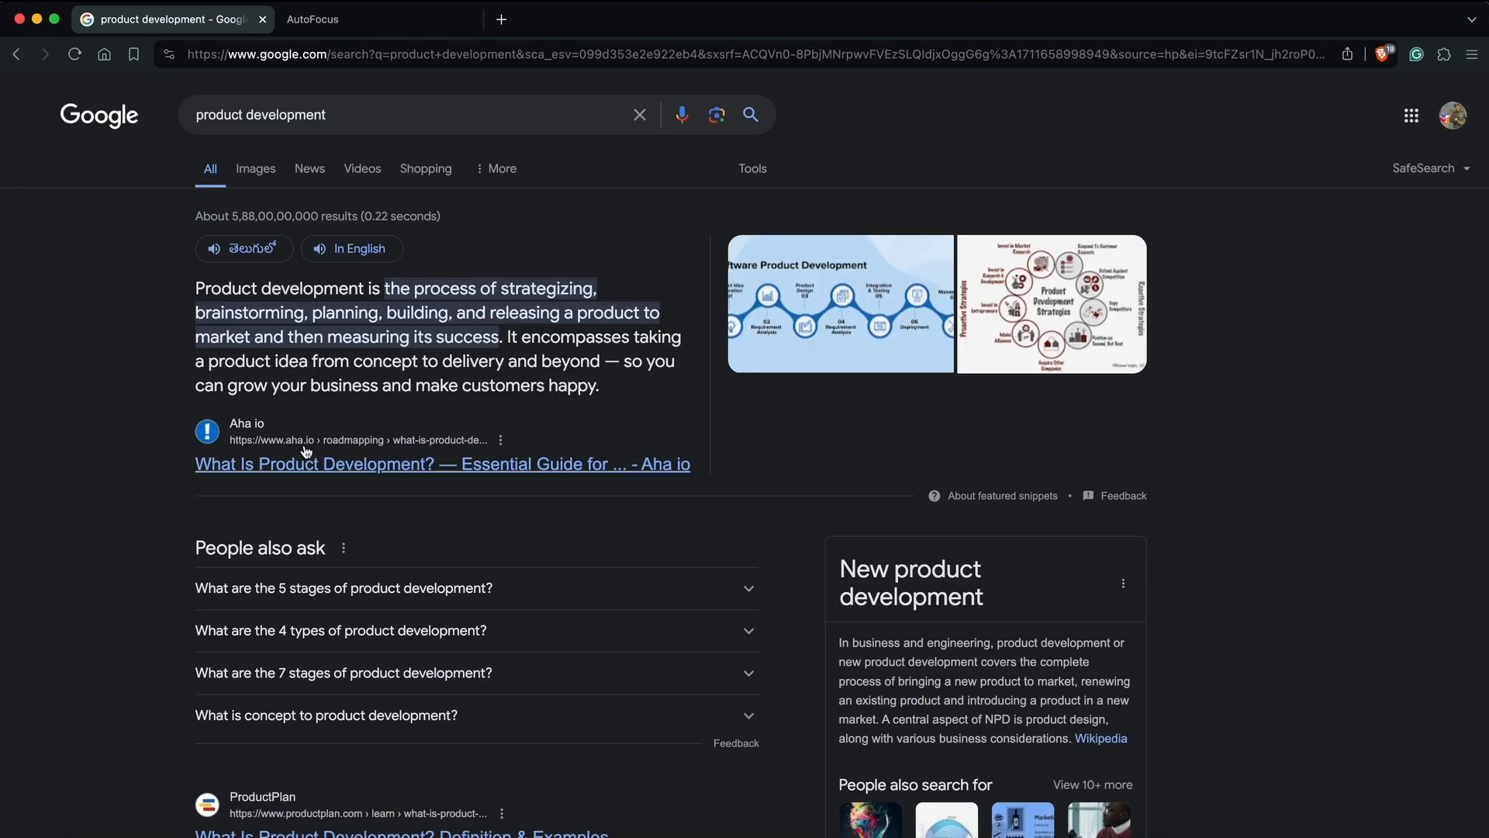
pyautogui.click(442, 464)
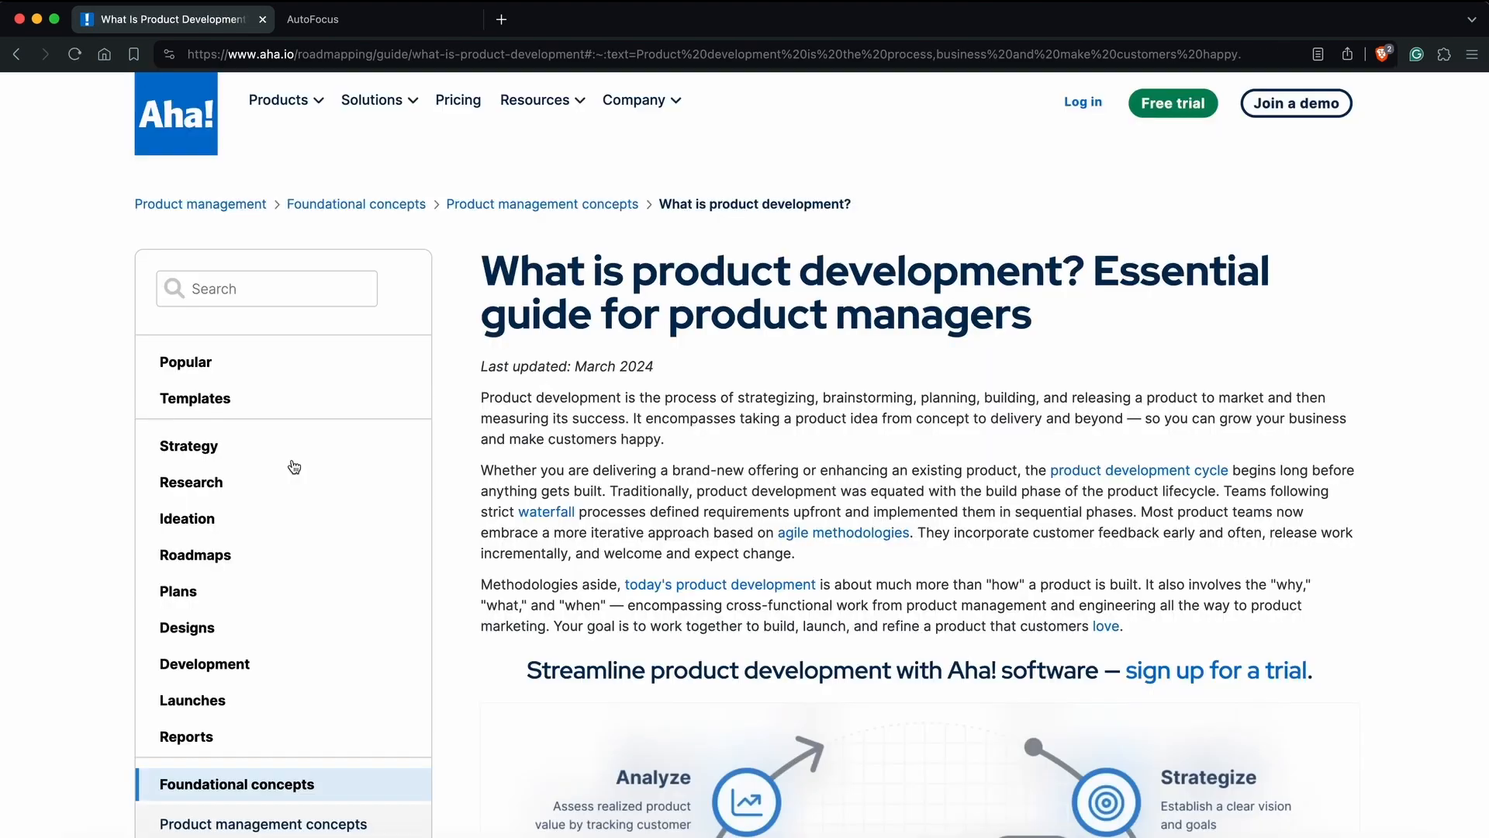